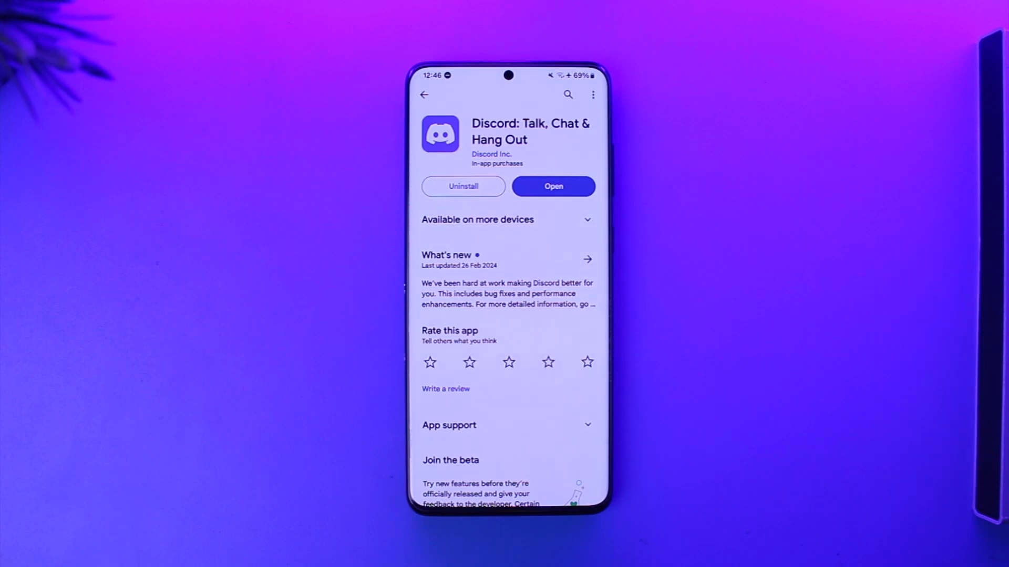
Launch Discord from its Play Store page, landing on the Messages screen
{"action": "left_click", "coordinate": [553, 186]}
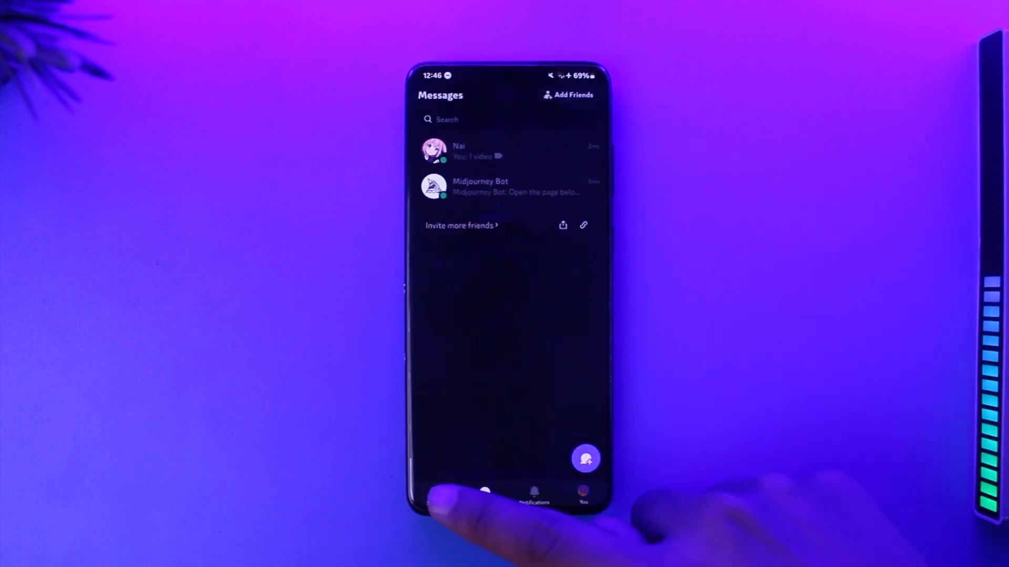
Reach the Join an existing server screen via the server list's add-server option
{"action": "left_click", "coordinate": [433, 504]}
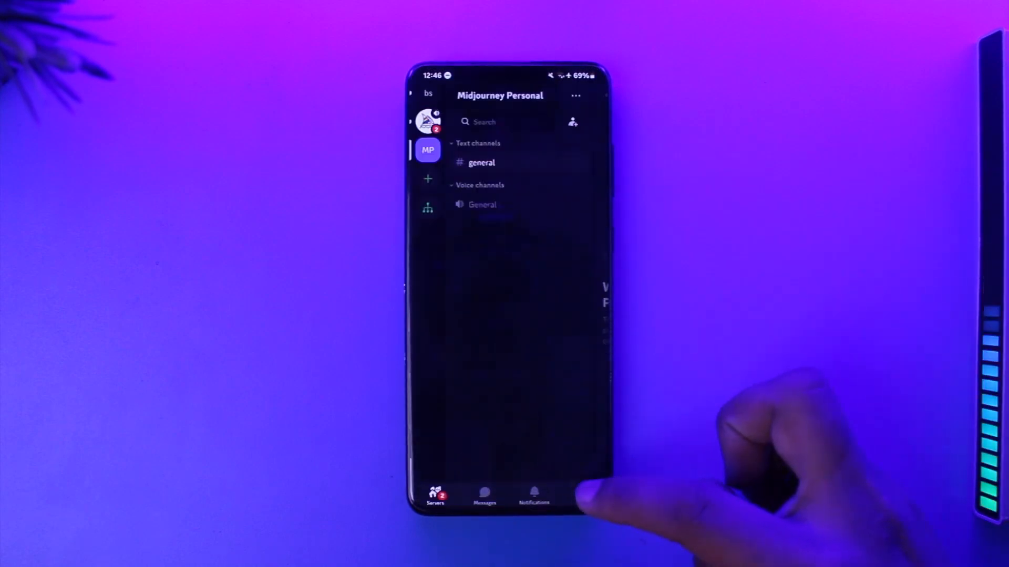
{"action": "left_click", "coordinate": [427, 179]}
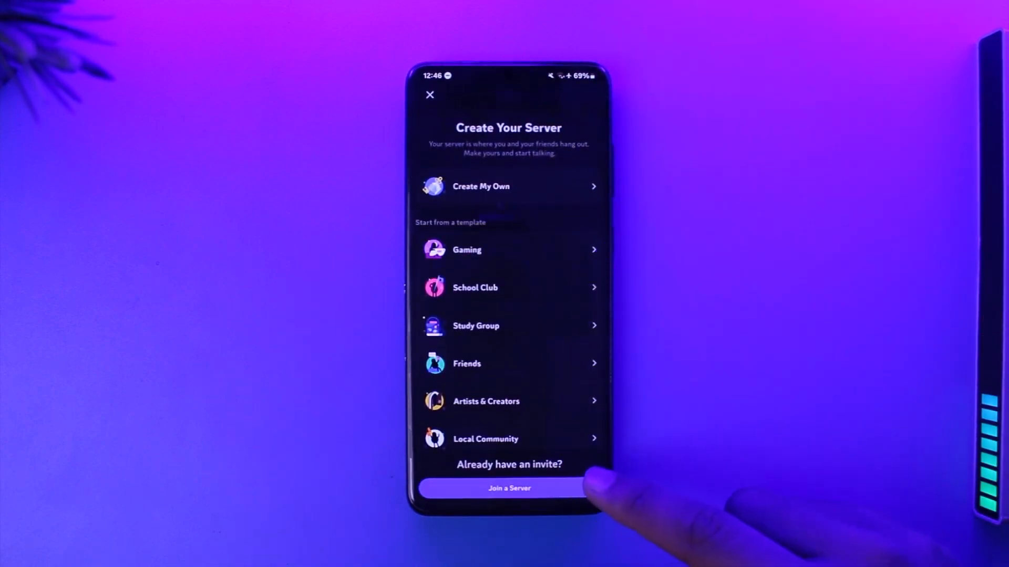
{"action": "left_click", "coordinate": [509, 488]}
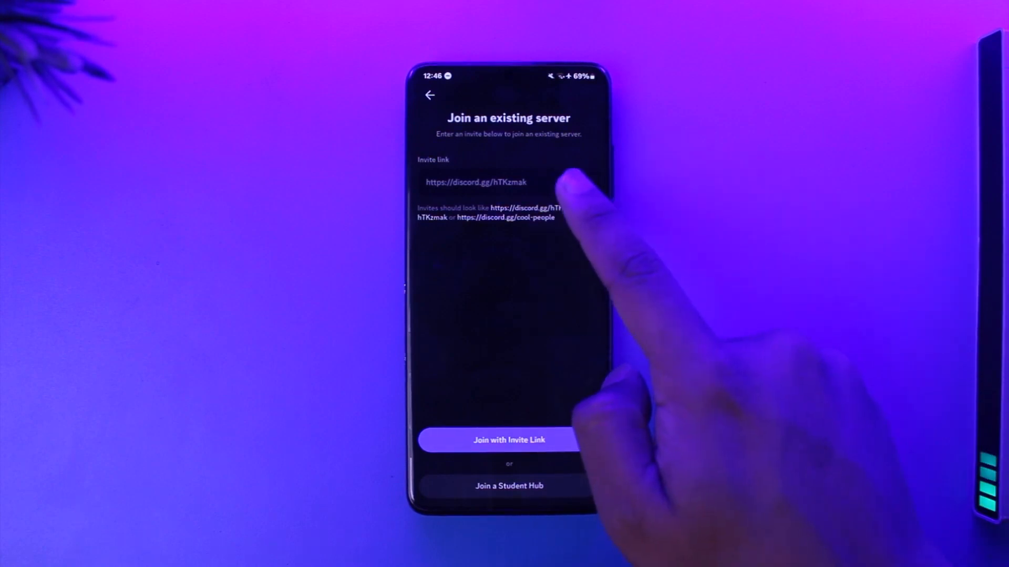